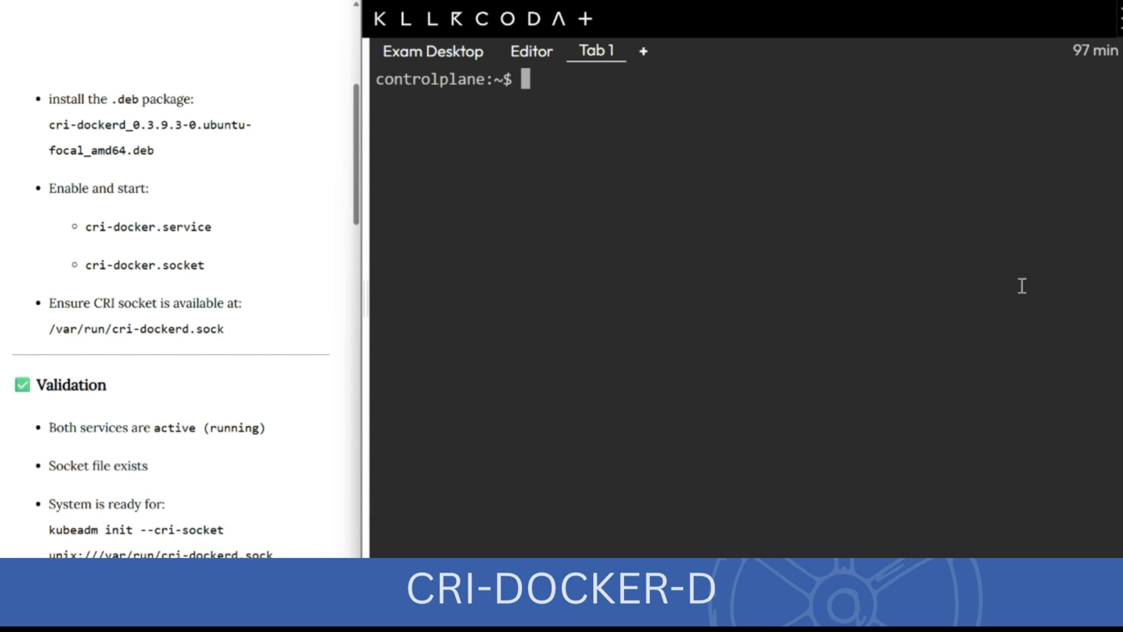
pyautogui.moveTo(655, 317)
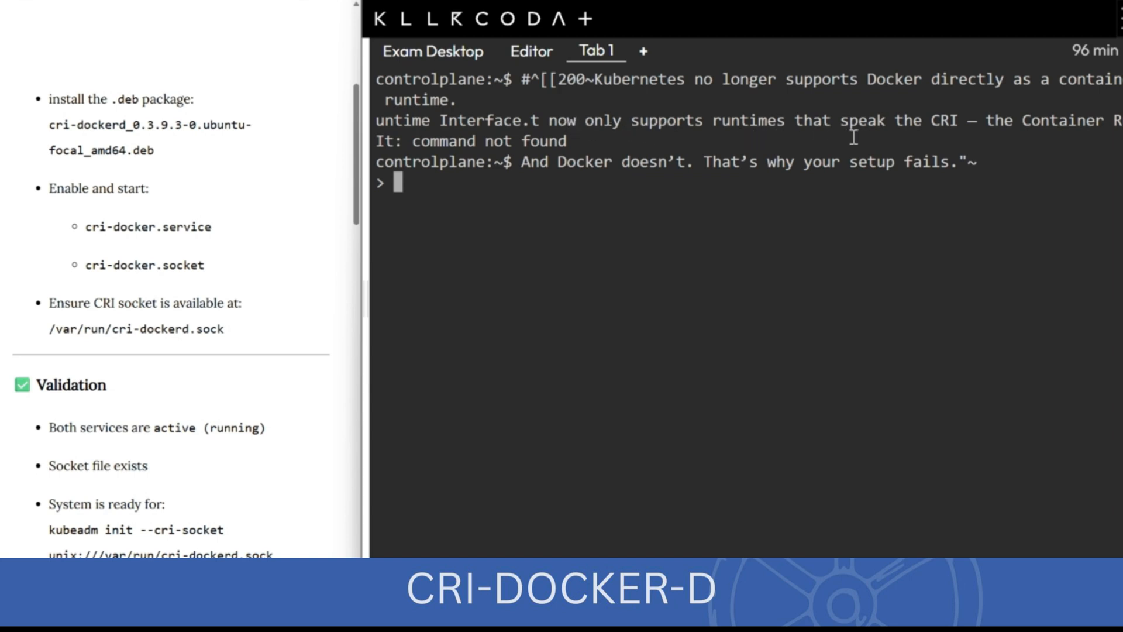
pyautogui.moveTo(988, 162)
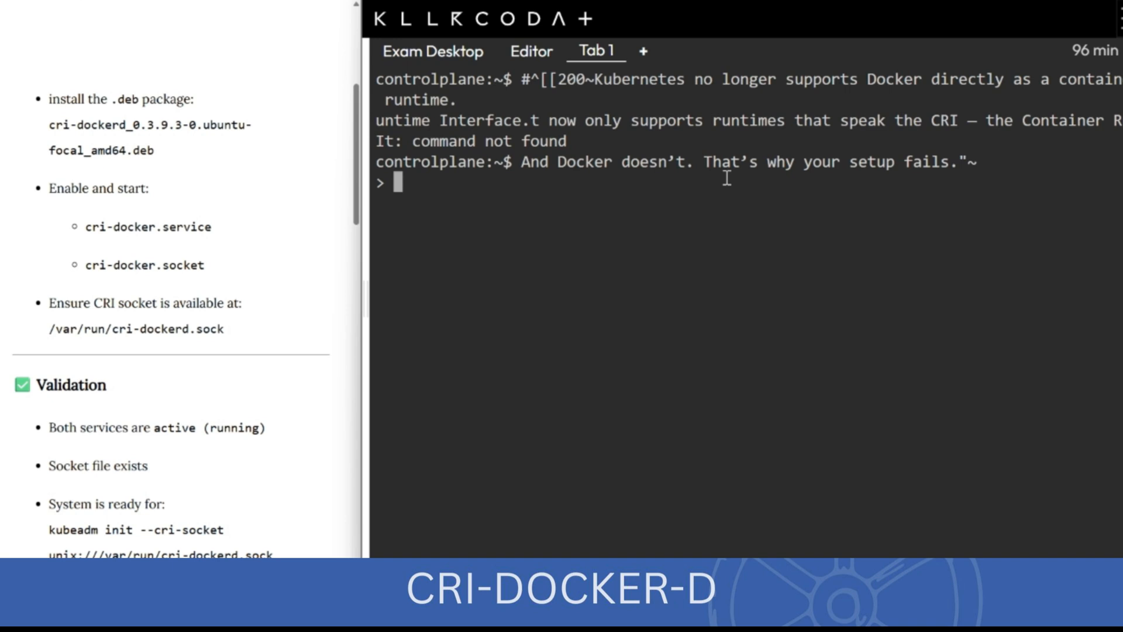
pyautogui.moveTo(702, 215)
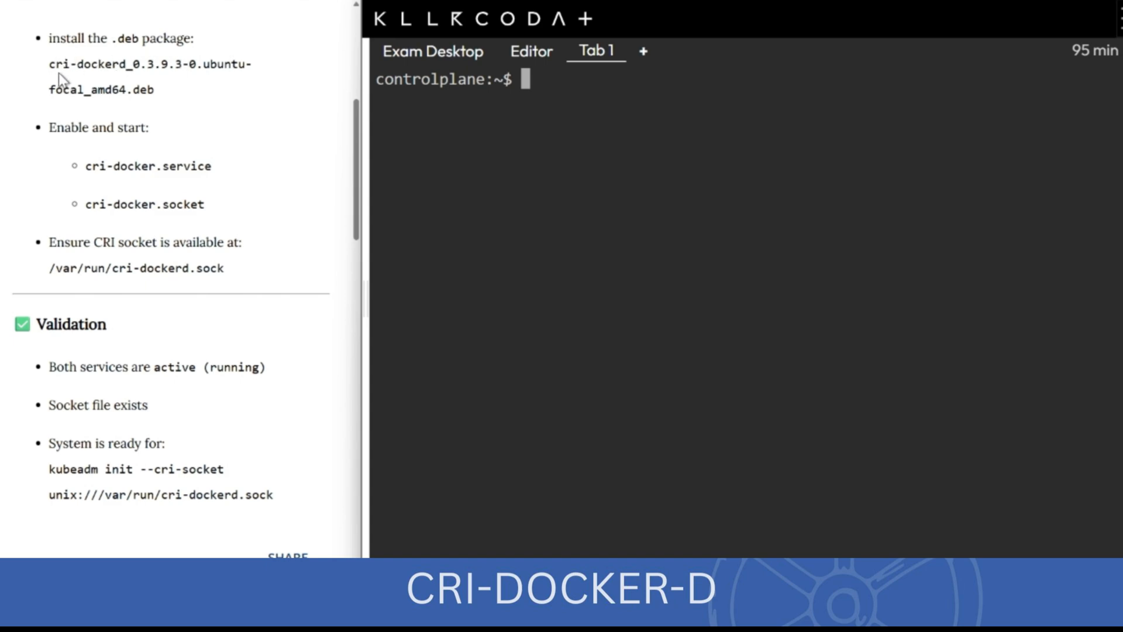
pyautogui.moveTo(254, 80)
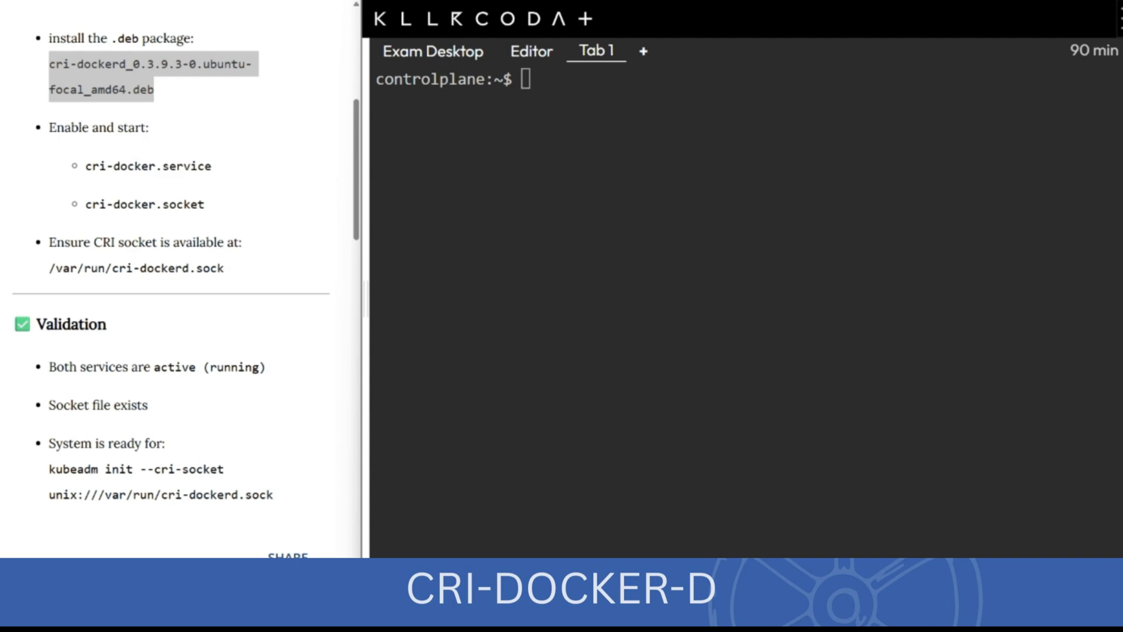
# - Paste and run the wget command fetching cri-dockerd_0.3.9.3 focal .deb, then list the directory
pyautogui.rightClick(526, 78)
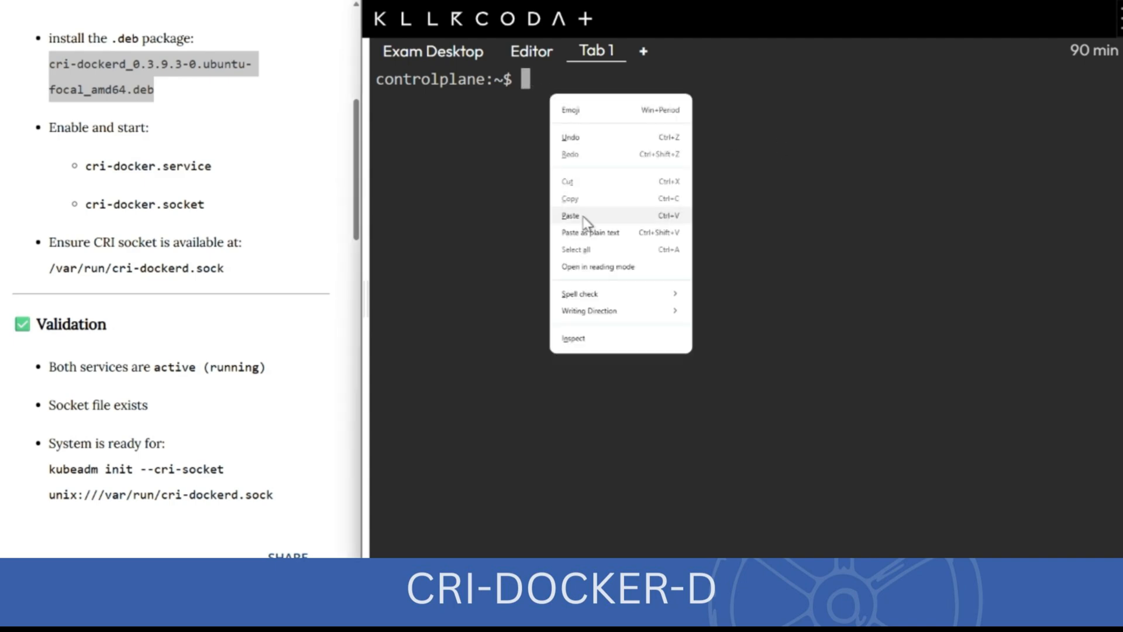
pyautogui.click(570, 216)
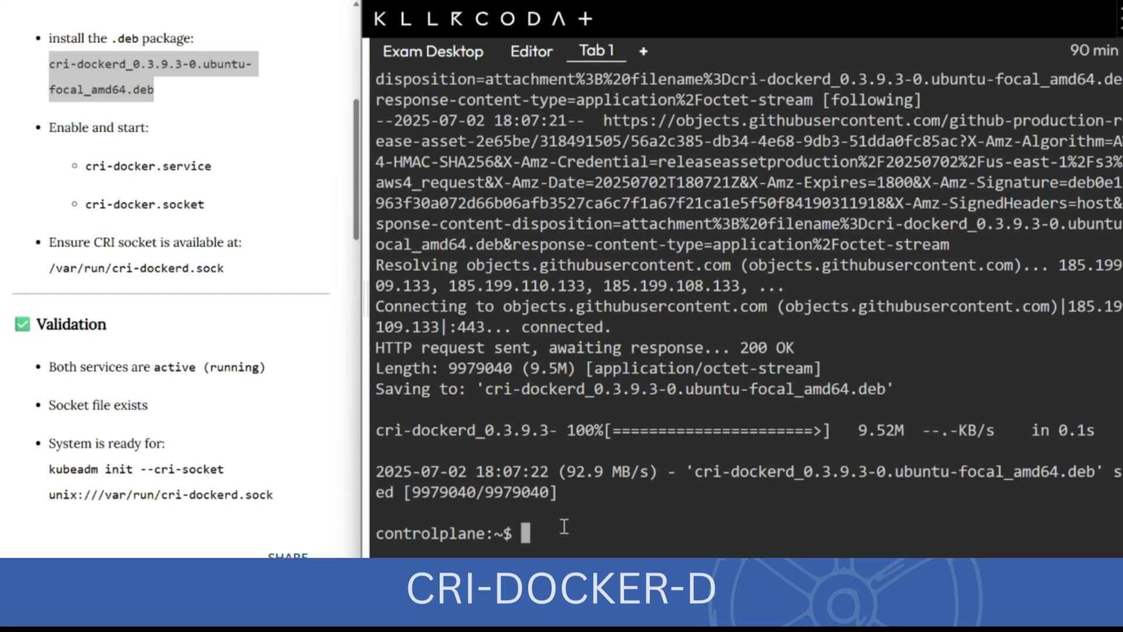
pyautogui.write('ls -l')
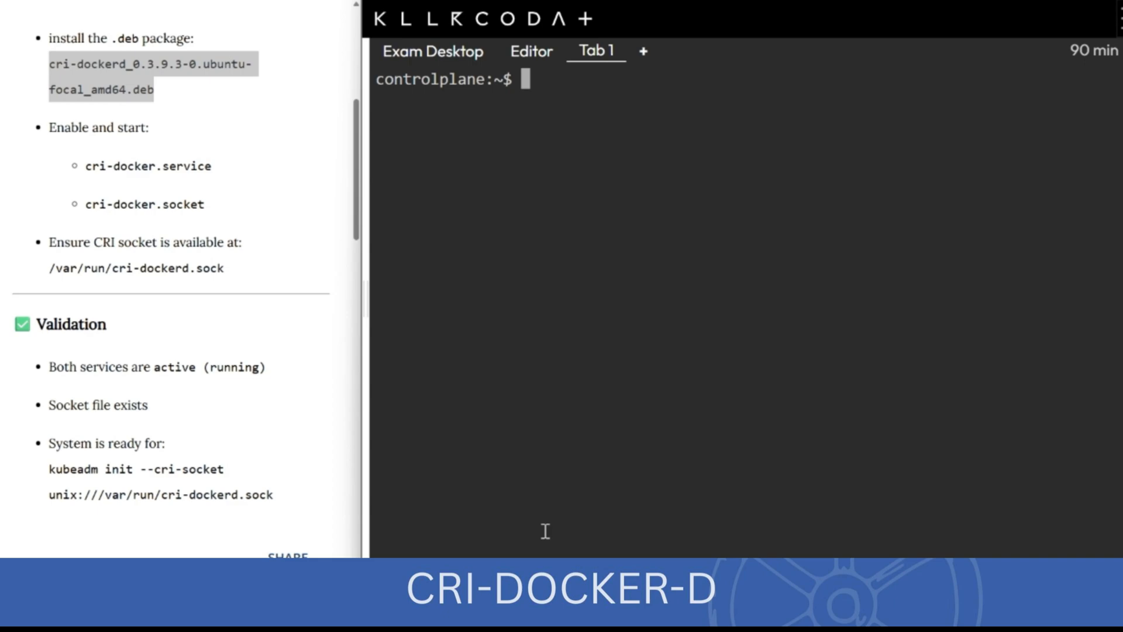
# - Become root, list the home directory, and apt install ./cri-dockerd_0.3.9.3-0.ubuntu-focal_amd64.deb
pyautogui.write('suo')
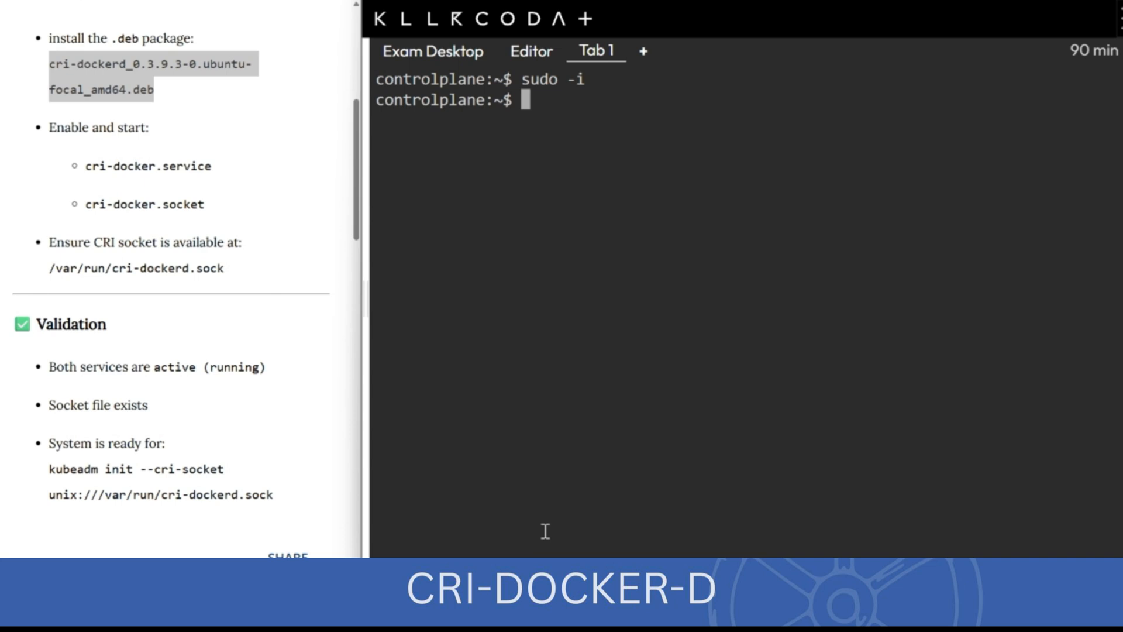
pyautogui.write('ls')
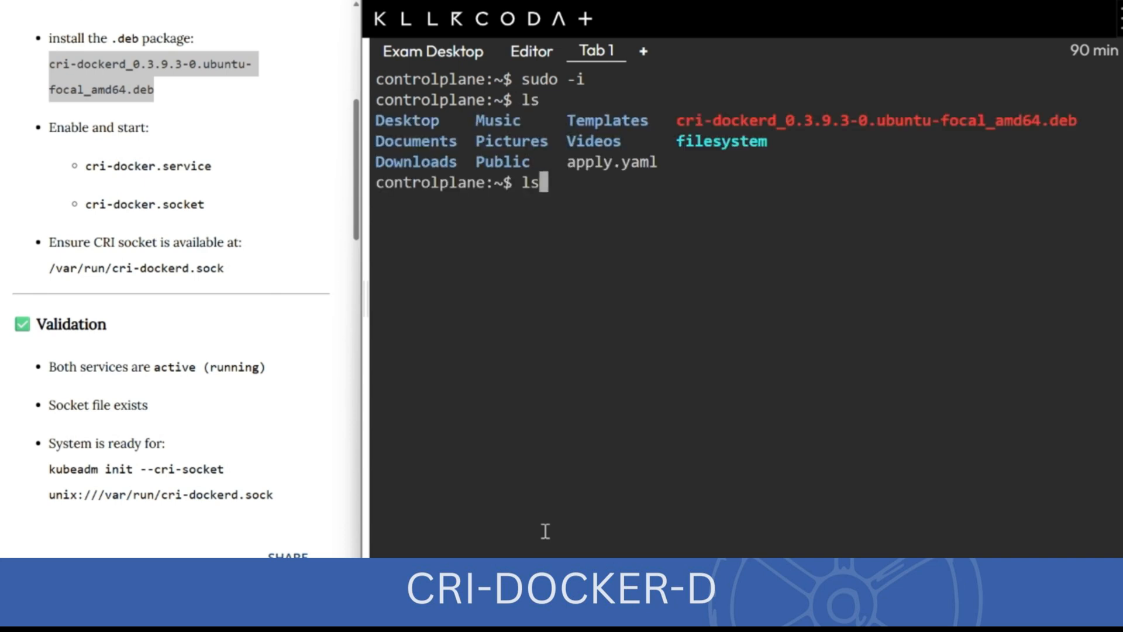
pyautogui.write('suo')
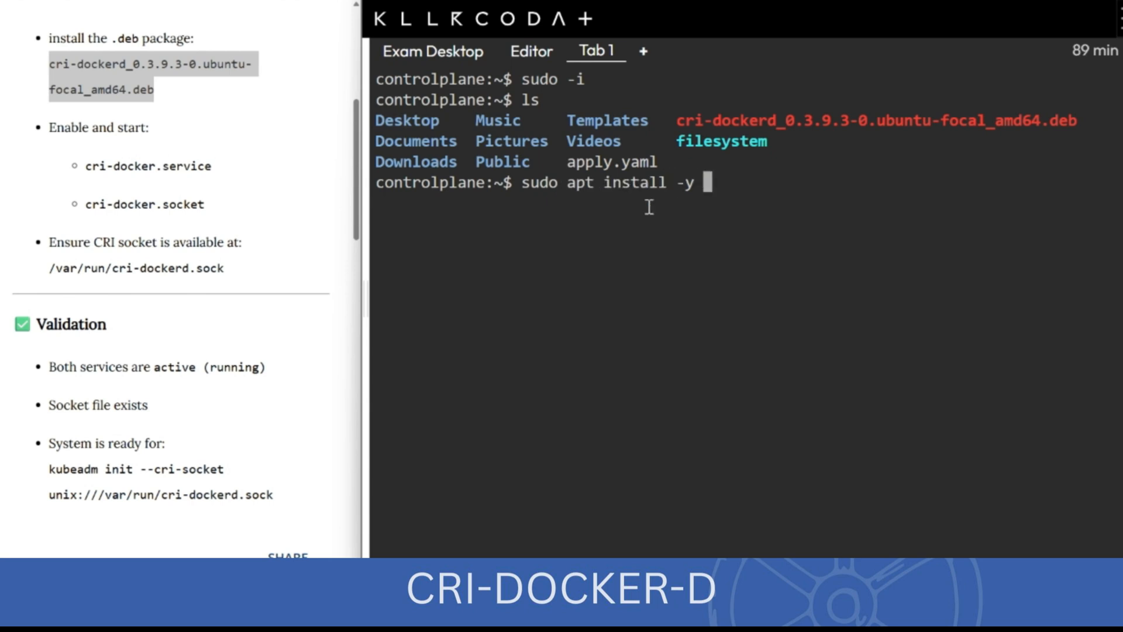
pyautogui.write('./cri-dockerd_0.3.9.3-0.ubuntu-focal_amd64.deb')
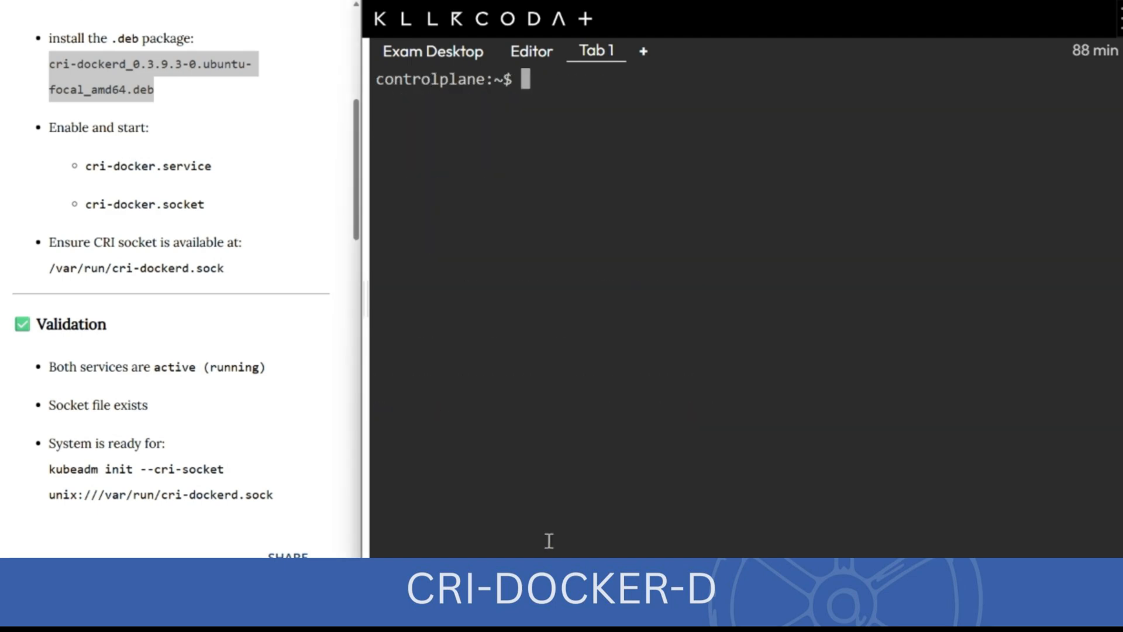
# - Install cri-dockerd_0.3.9.3 focal .deb with dpkg -i, fix dependencies with apt-get install -f, and run systemctl daemon-reexec
pyautogui.write('sudo dpk')
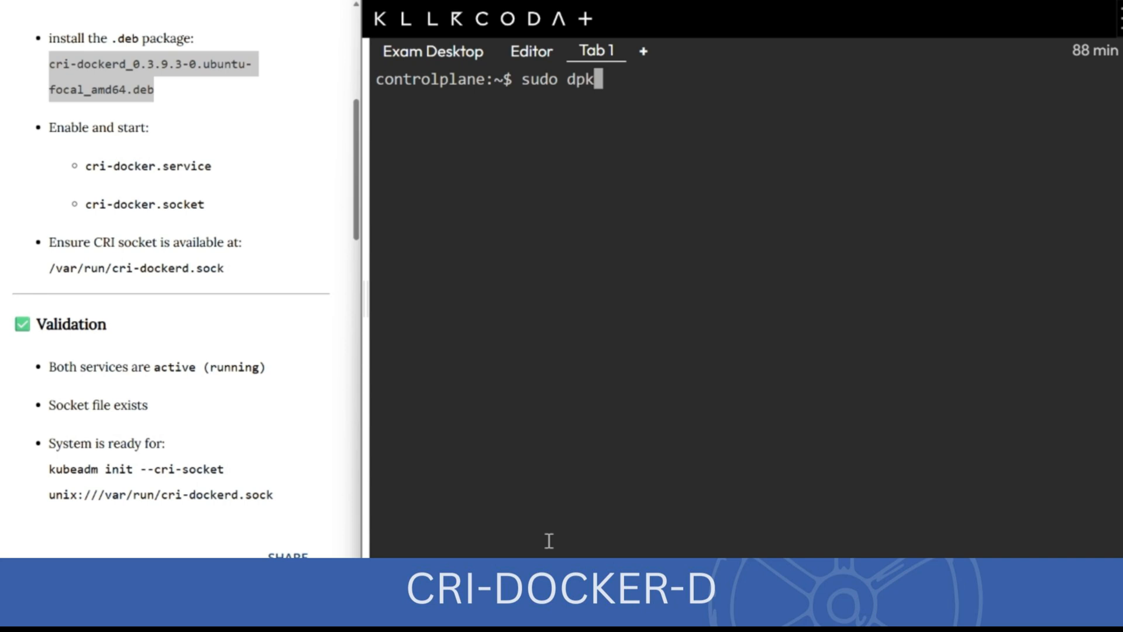
pyautogui.write('g -i cri-dockerd_0.3.9.3-0.ubuntu-focal_amd64.deb')
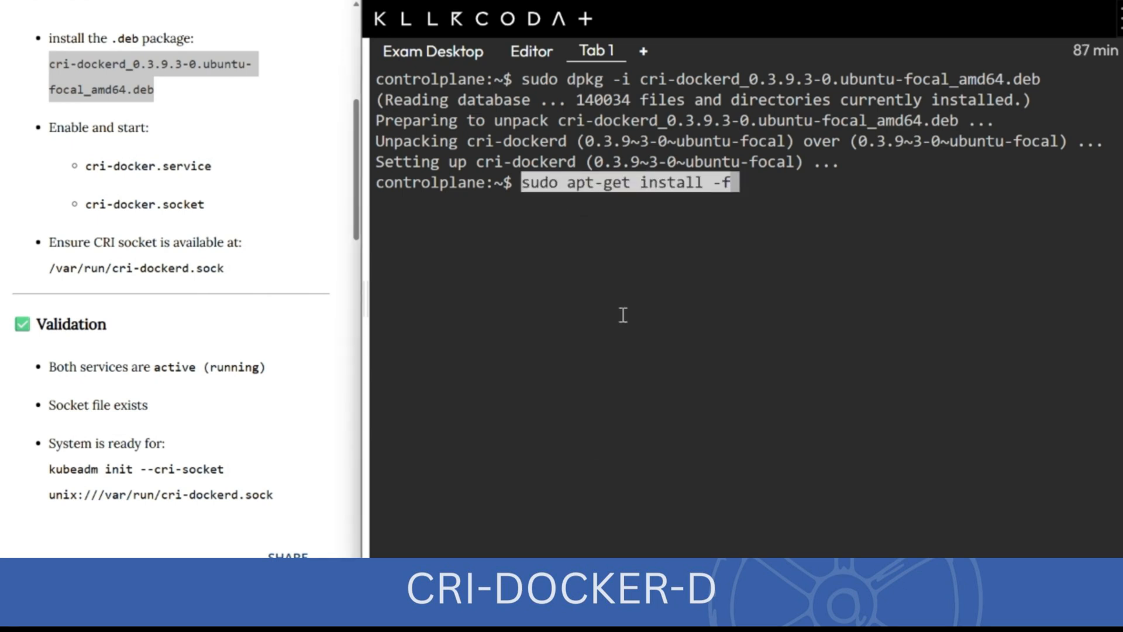
pyautogui.press('Return')
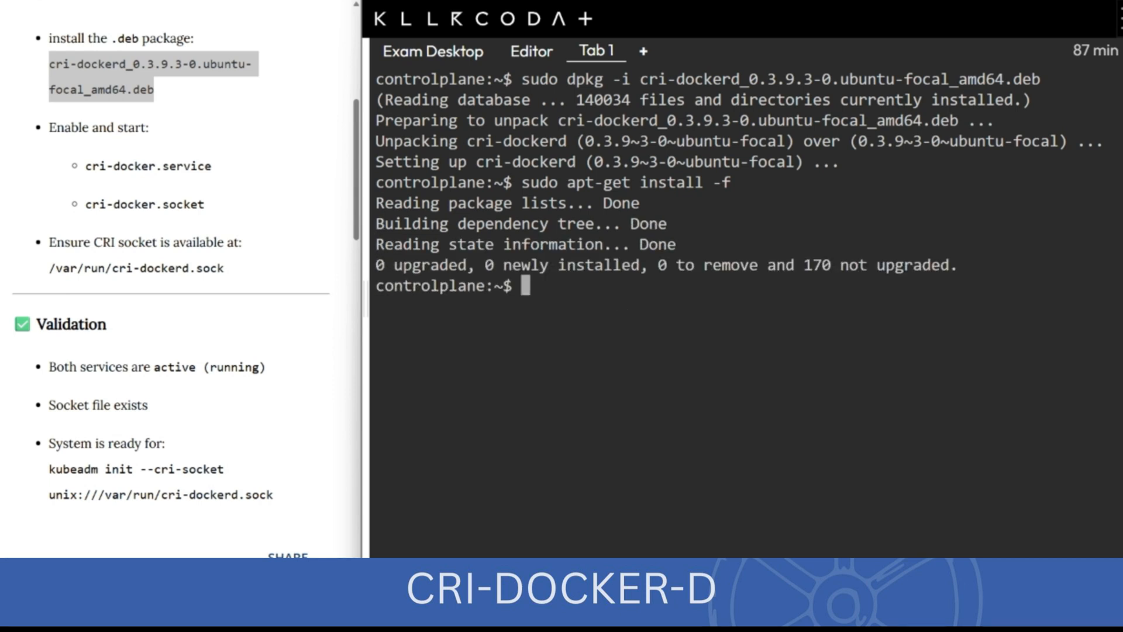
pyautogui.write('systemctl daemon-reexec')
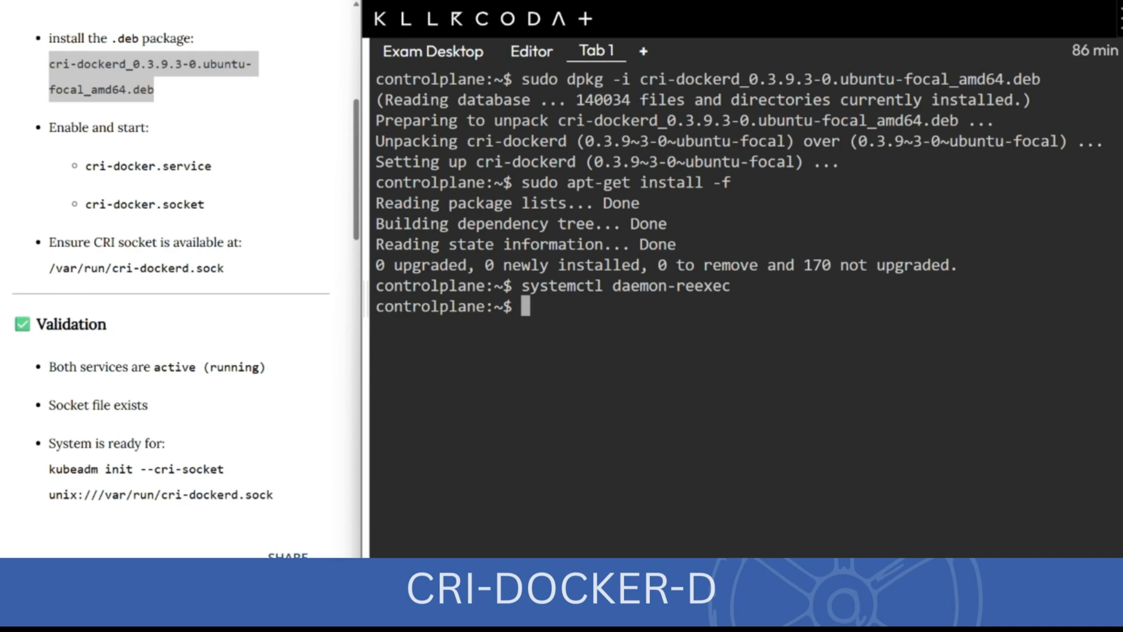
# - Re-run systemctl daemon-reexec with sudo so systemd re-executes as root
pyautogui.doubleClick(637, 286)
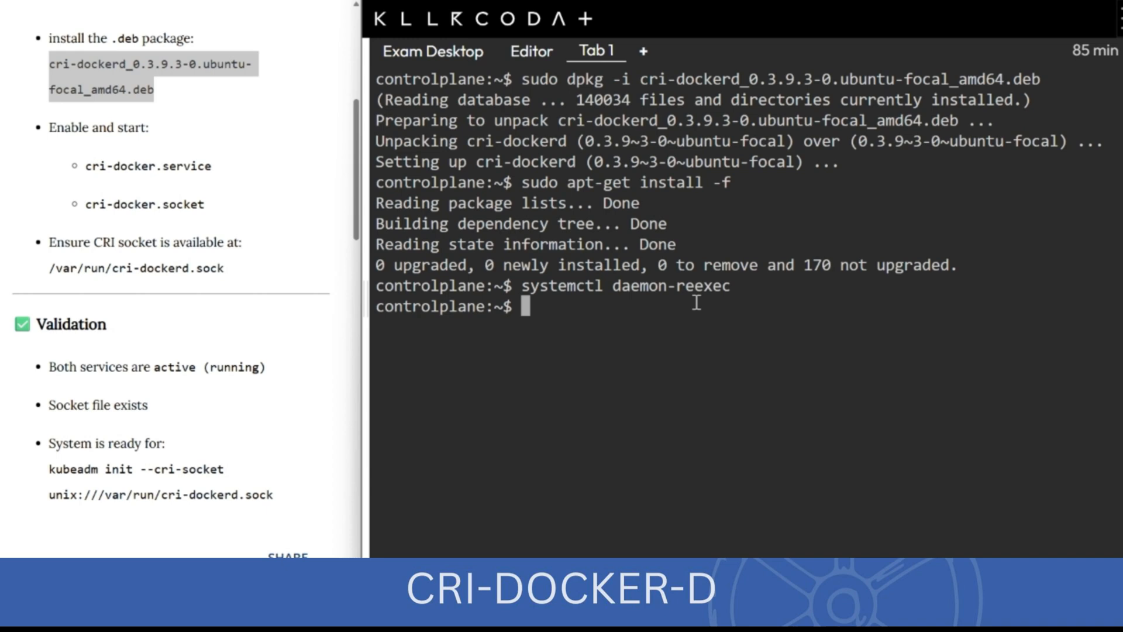
pyautogui.moveTo(685, 315)
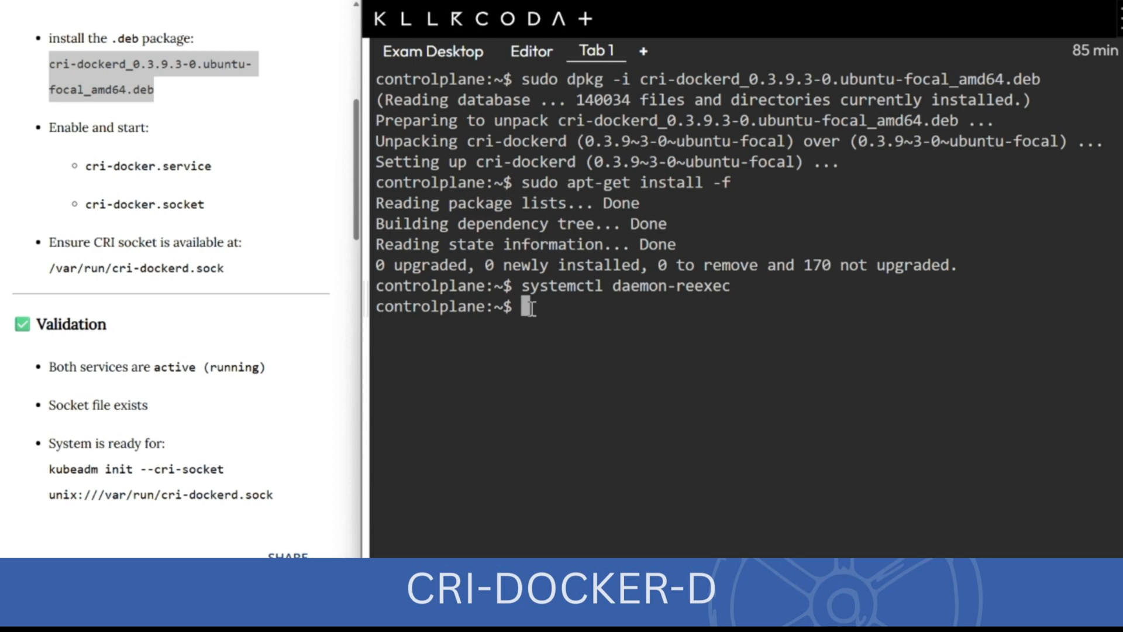
pyautogui.write('sudo systemctl daemon-reexec')
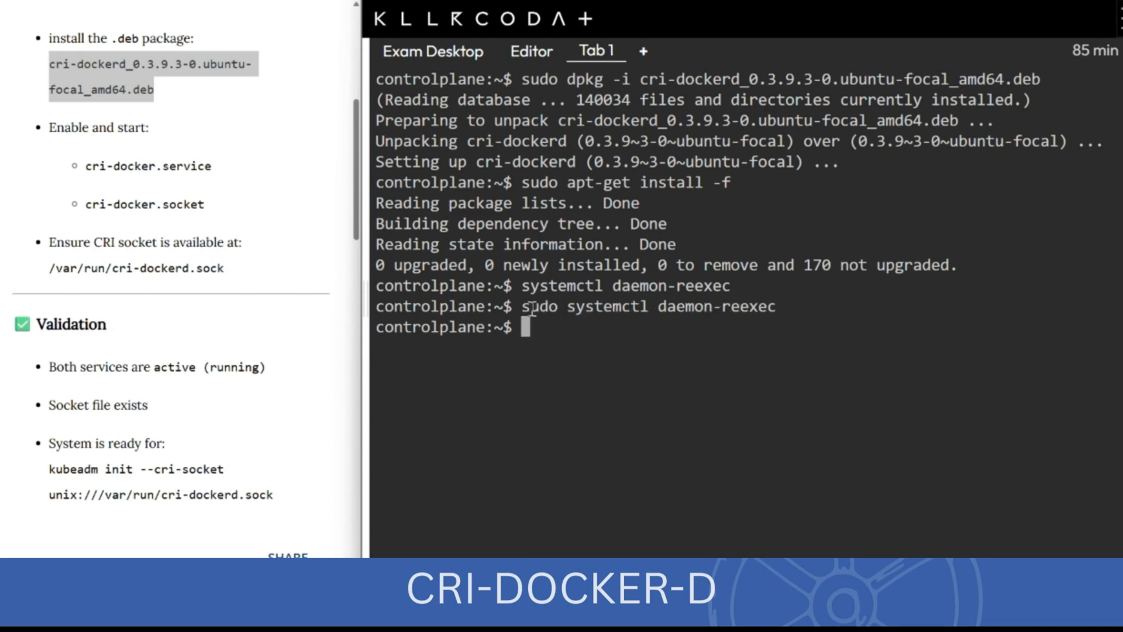
# - Enable cri-docker.service and enable --now cri-docker.socket with systemctl
pyautogui.write('sudo systemctl enable cri-docker.service')
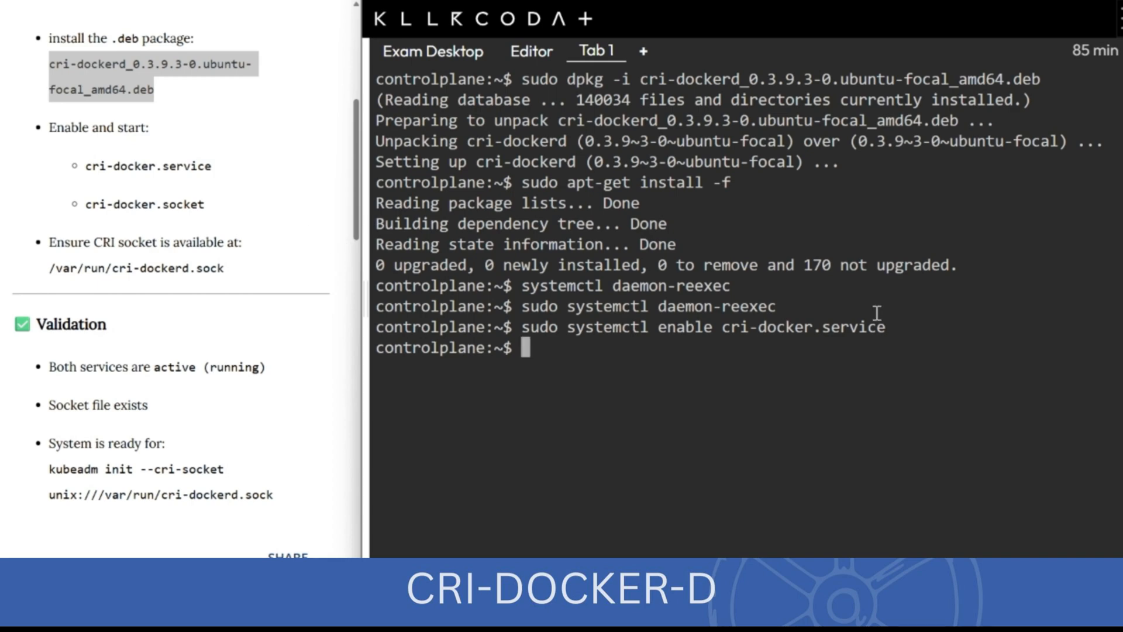
pyautogui.moveTo(864, 337)
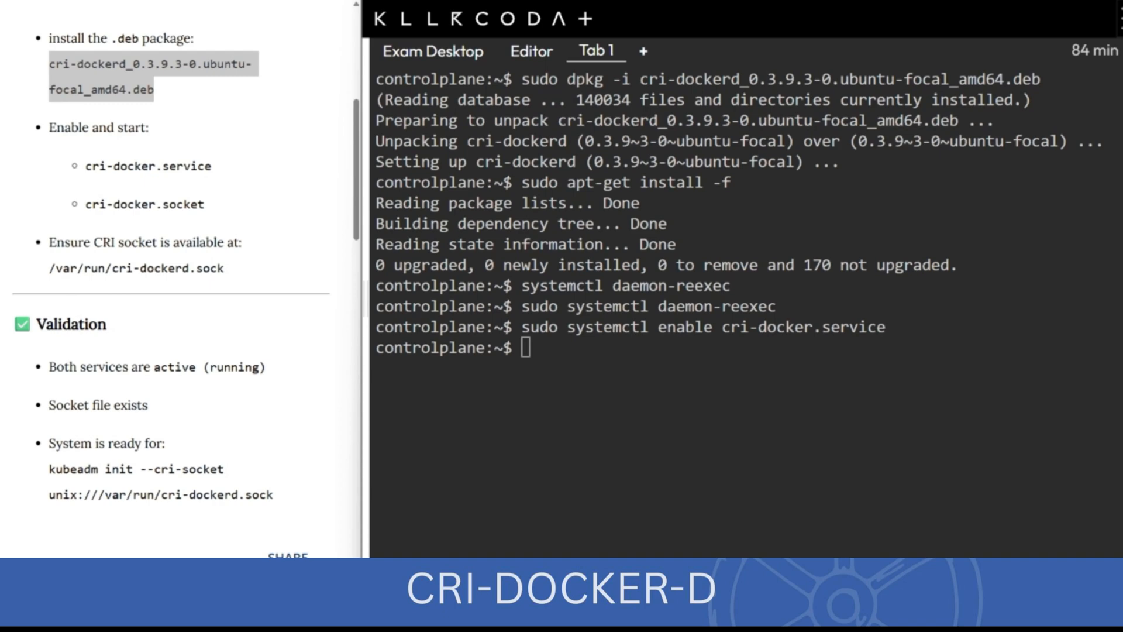
pyautogui.write('sudo systemctl enable --now cri-docker.socket')
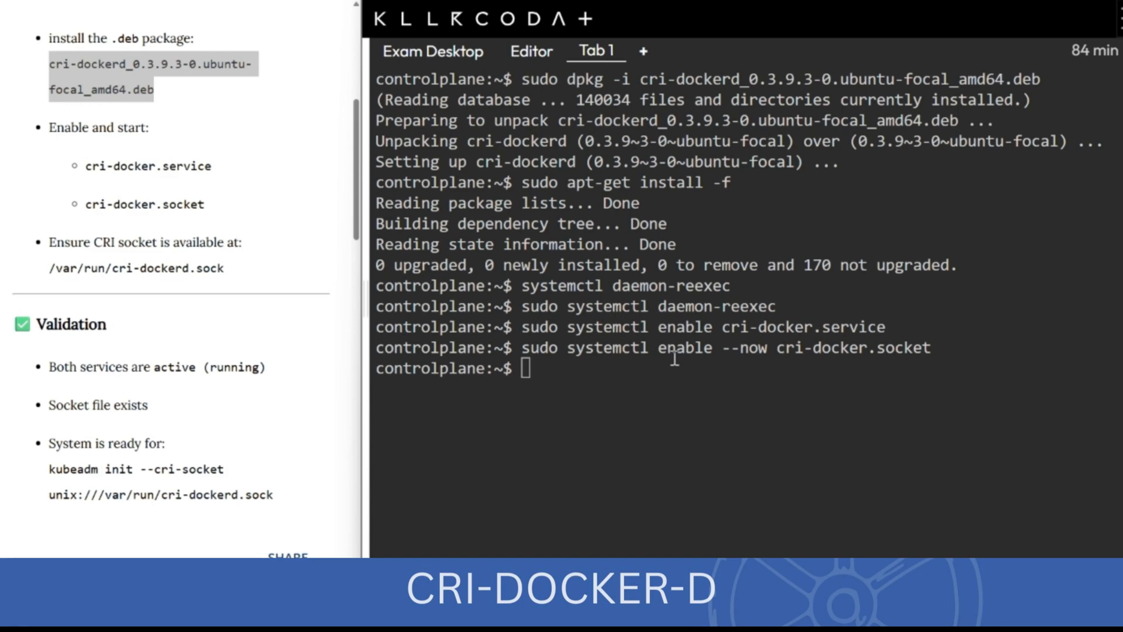
pyautogui.moveTo(820, 358)
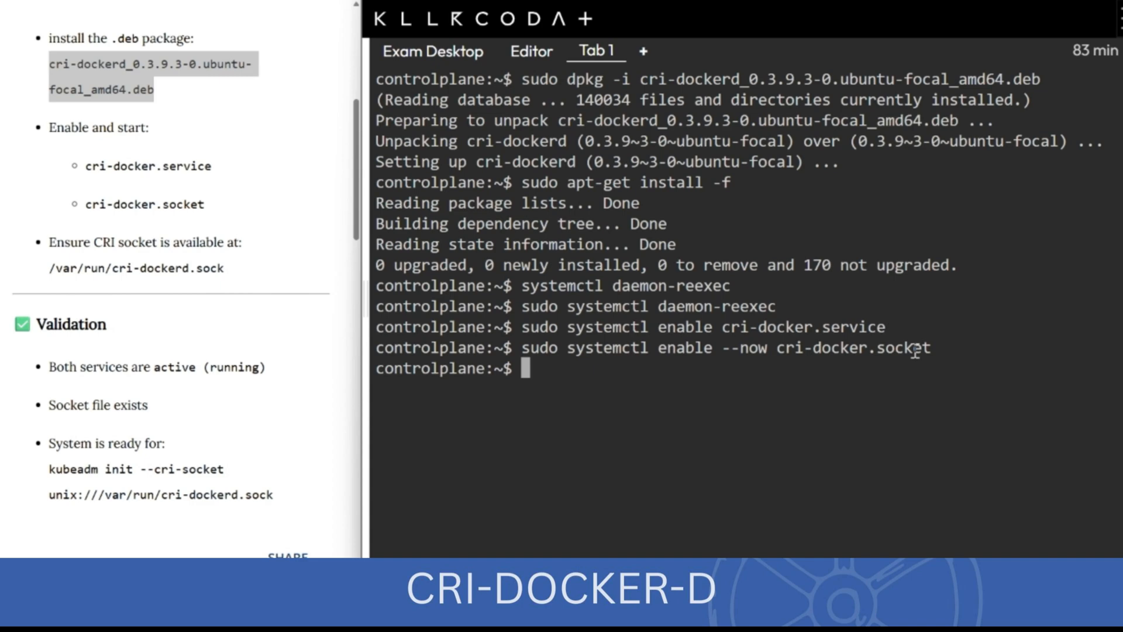
pyautogui.moveTo(821, 415)
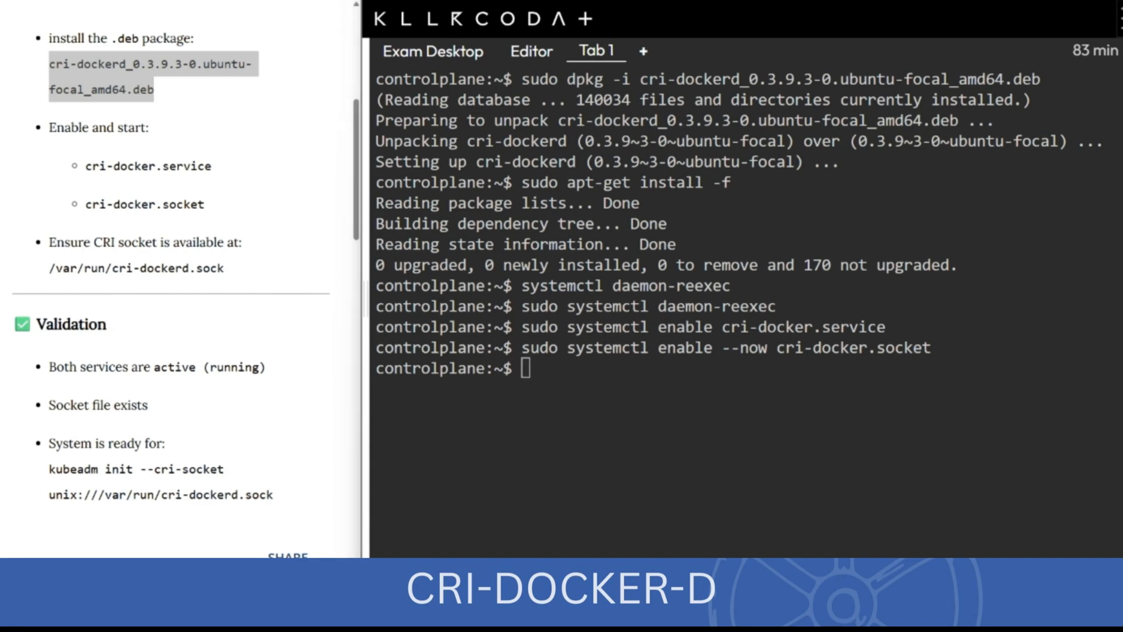
# - Start cri-docker.service with sudo systemctl start
pyautogui.write('sudo systemctl start cri-docker.service')
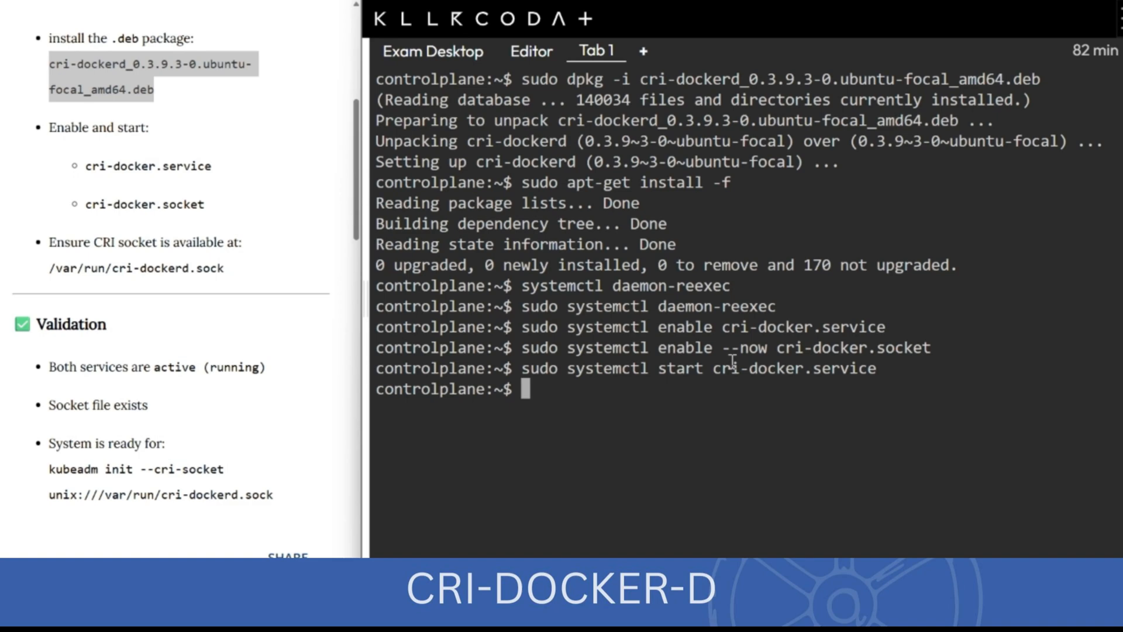
pyautogui.moveTo(748, 459)
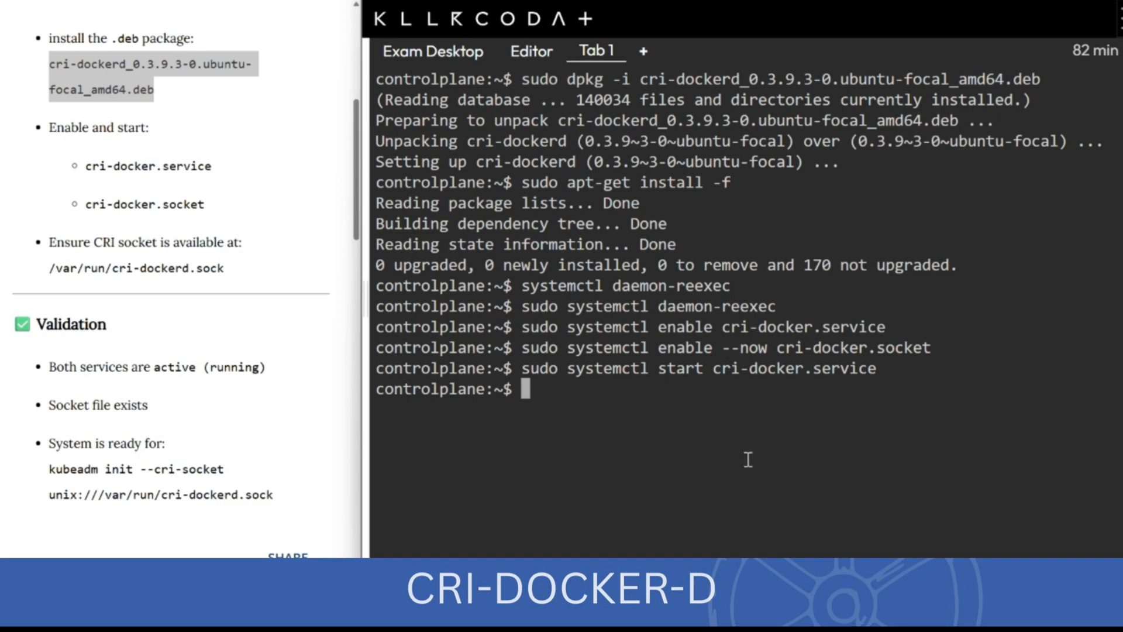
pyautogui.moveTo(764, 442)
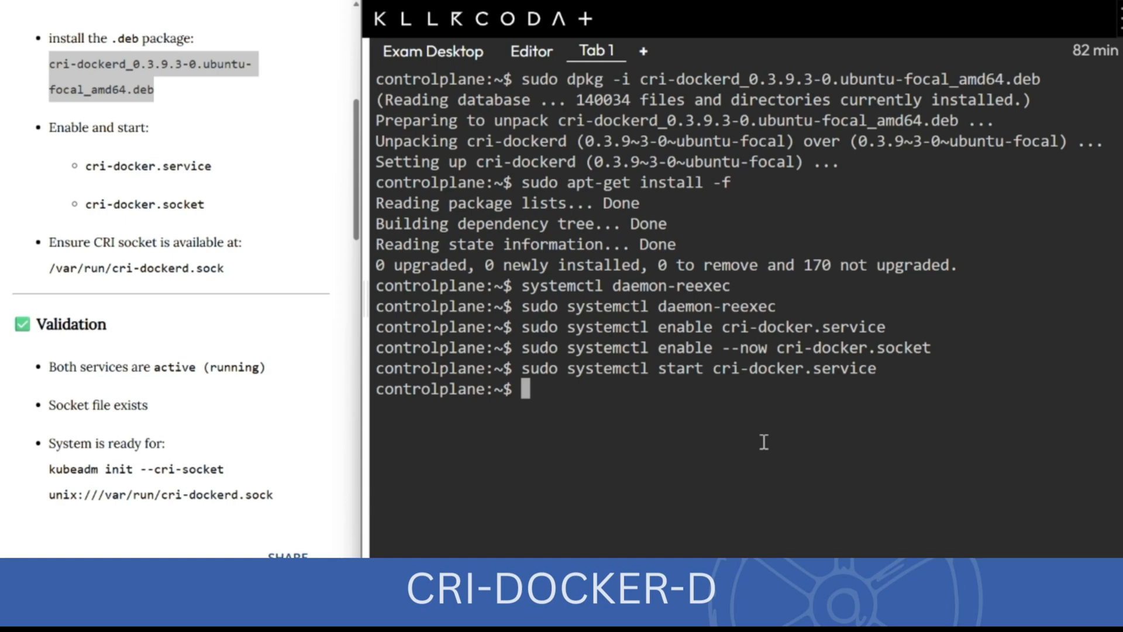
pyautogui.moveTo(623, 486)
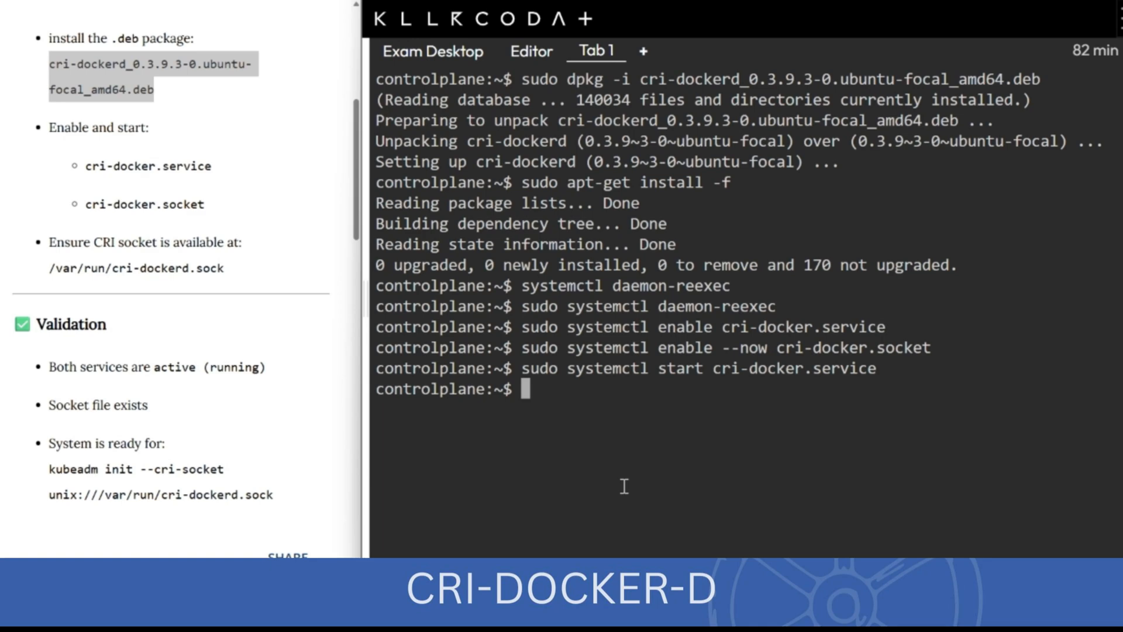
pyautogui.moveTo(435, 419)
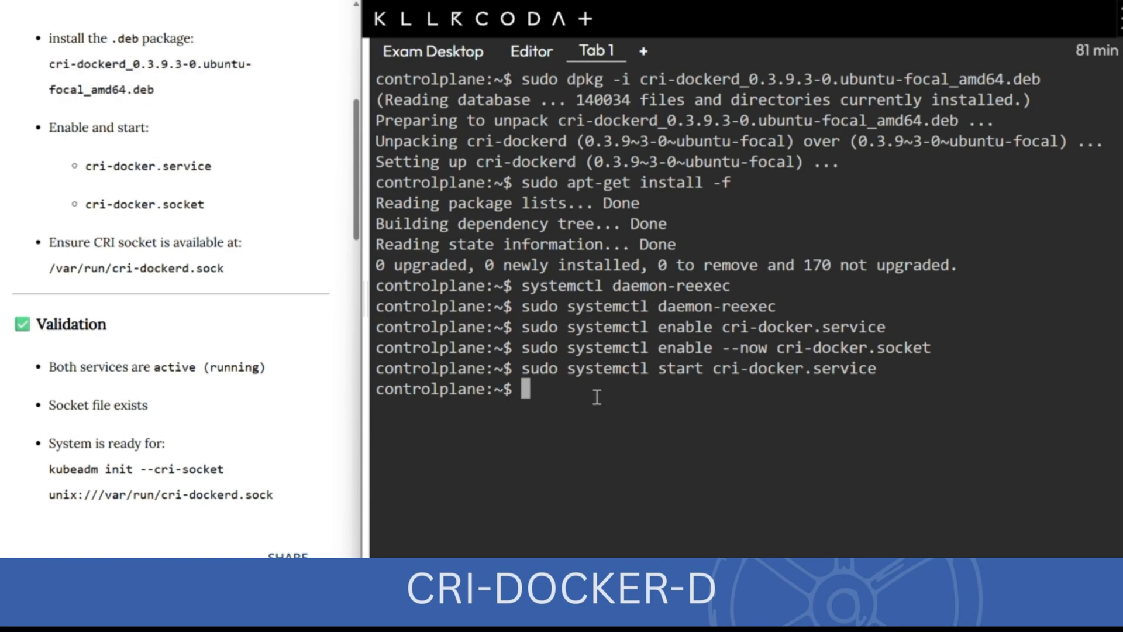
# - Show systemctl status for cri-docker.service (active running) and cri-docker.socket
pyautogui.write('sudo systemctl')
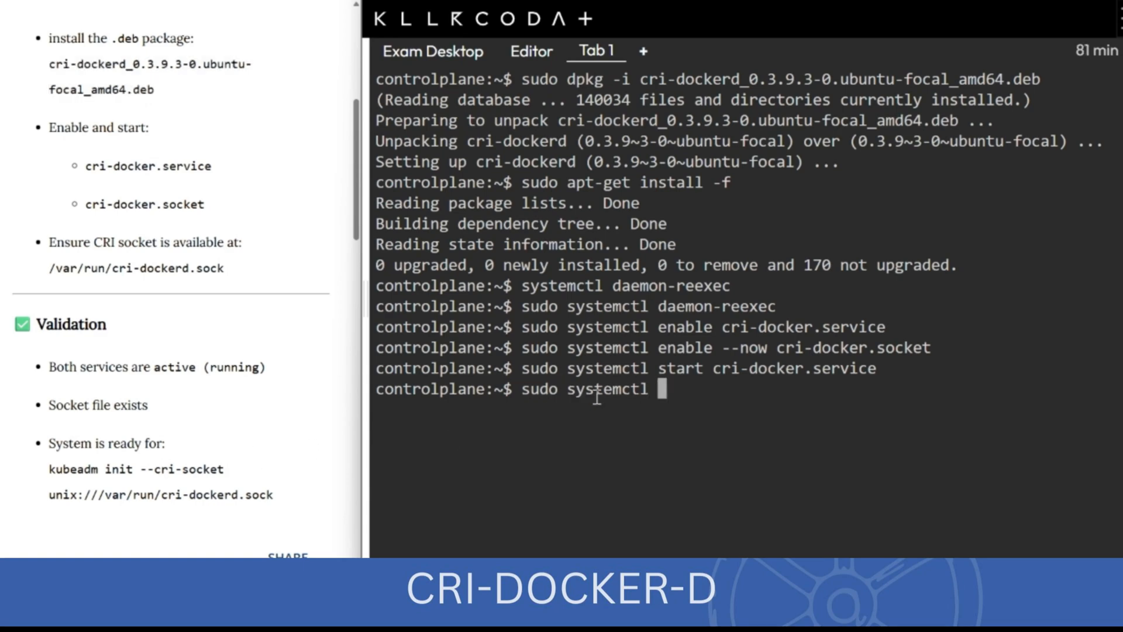
pyautogui.write('status cri')
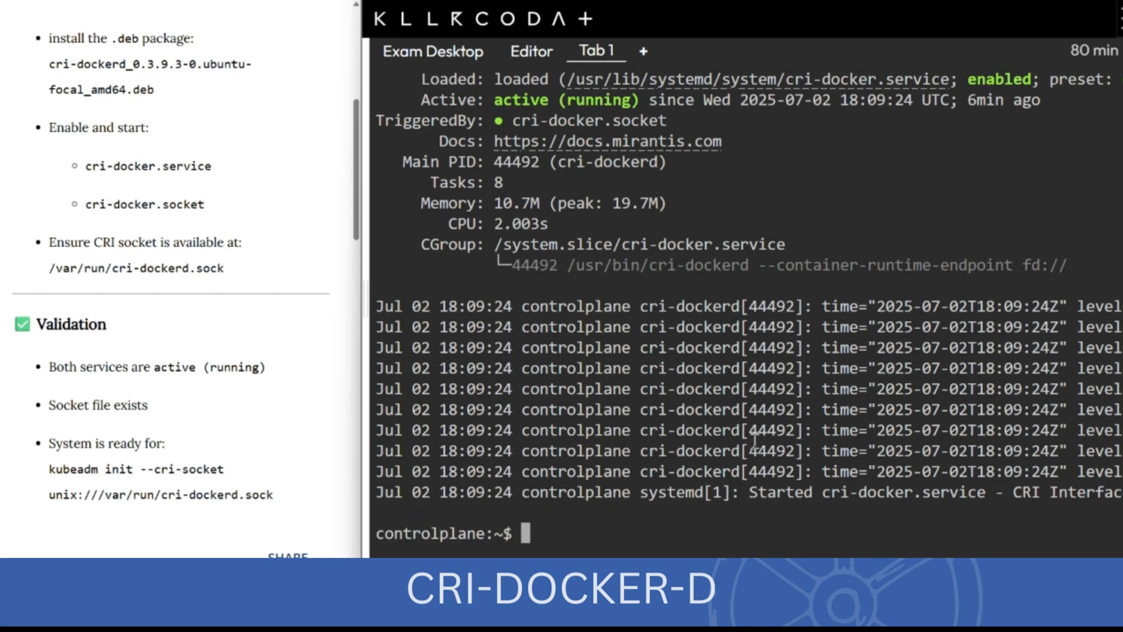
pyautogui.write('sudo systemctl status cri-docker.socket')
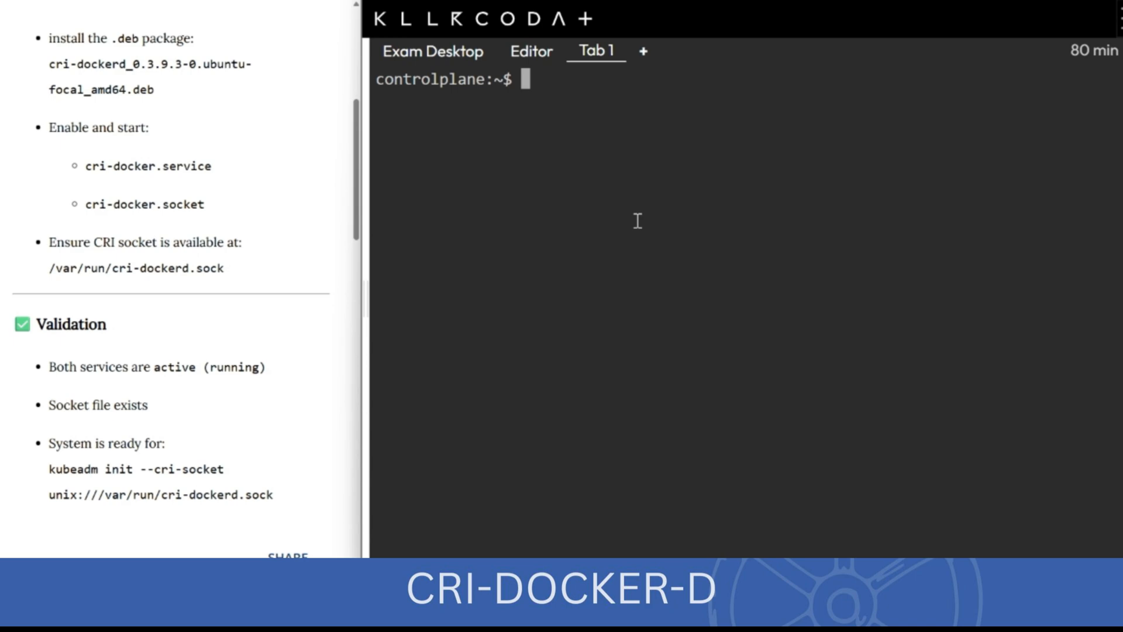
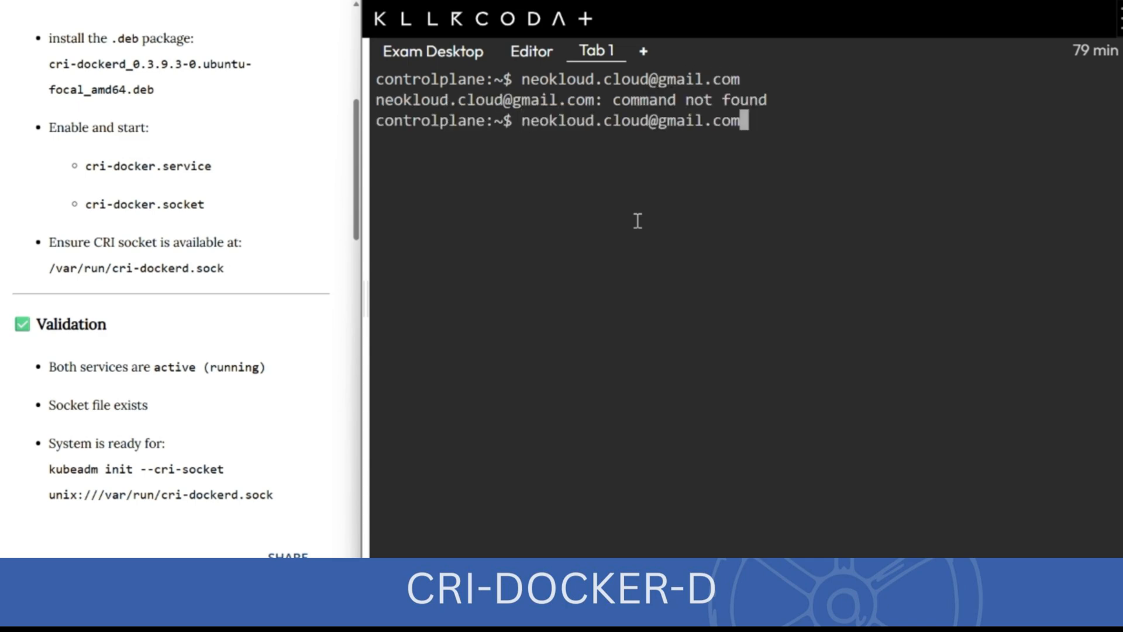